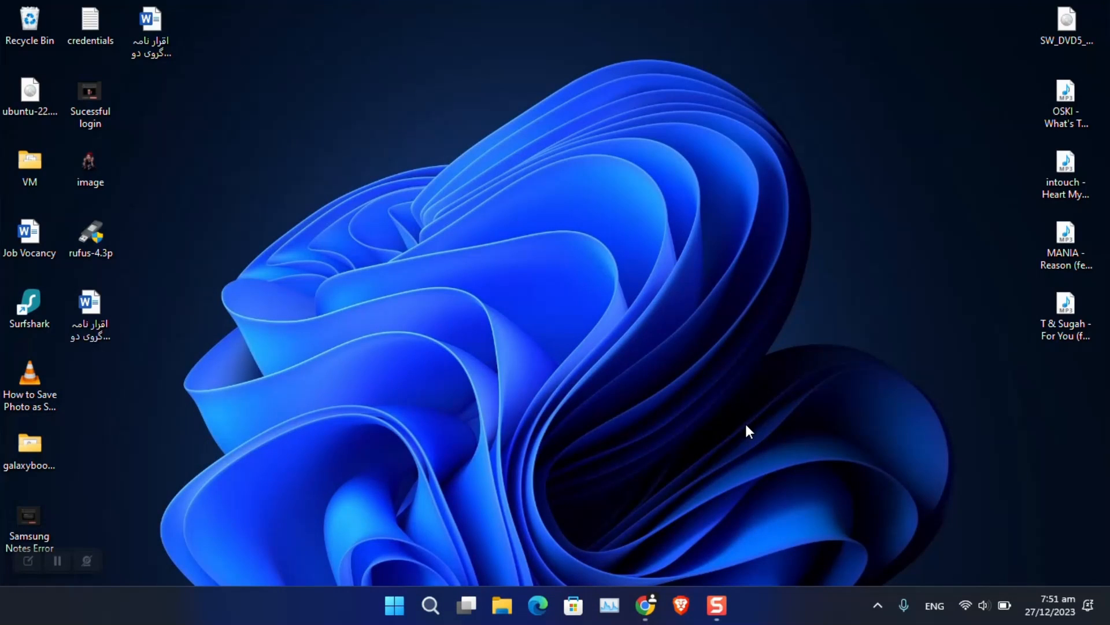
mouse_move(726, 439)
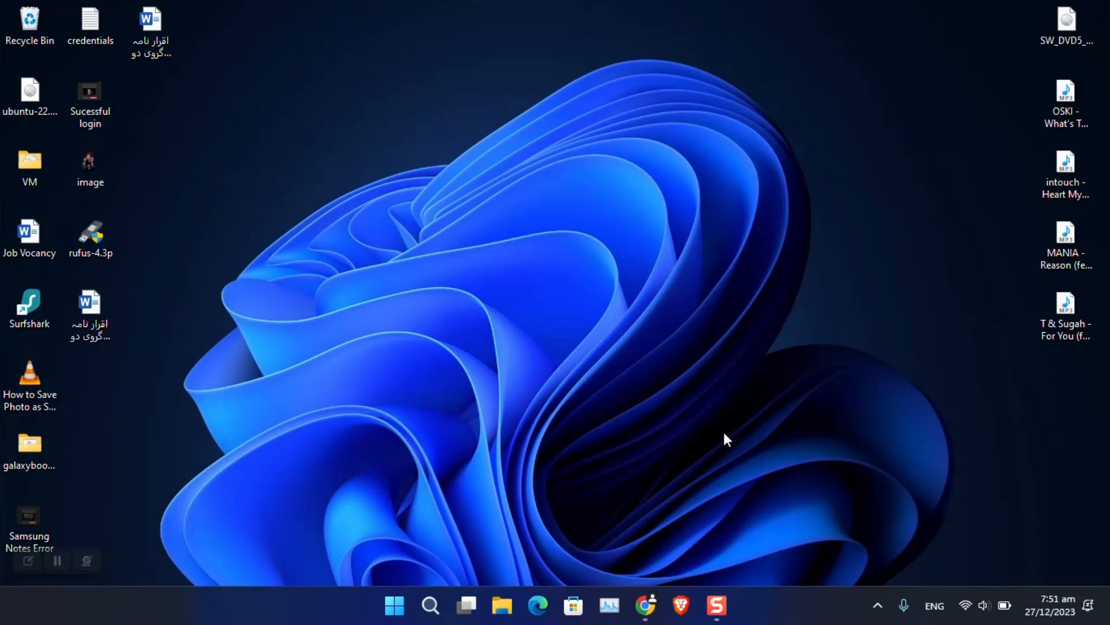
mouse_move(517, 496)
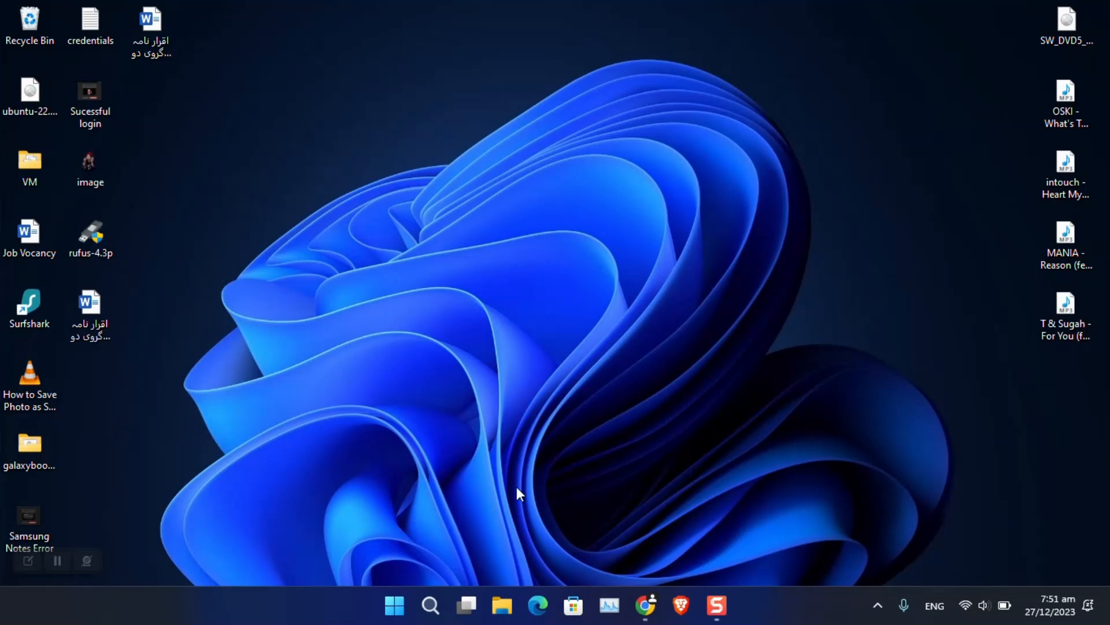
Launch Samsung Notes from Start's Recommended list and dismiss the Galaxy Books-only warning.
left_click(394, 620)
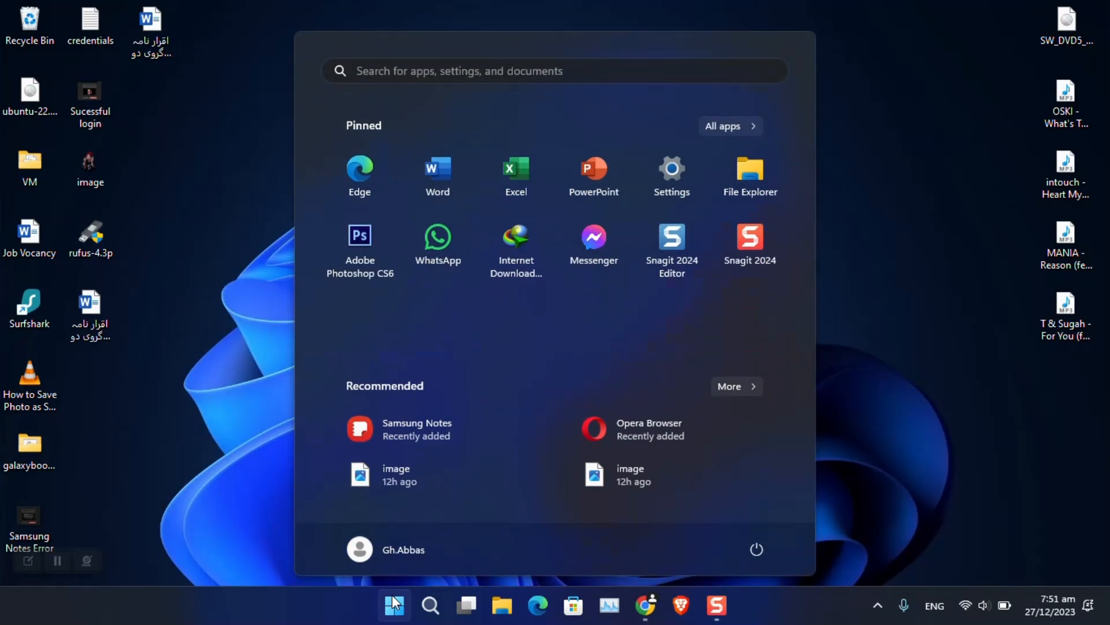
mouse_move(438, 447)
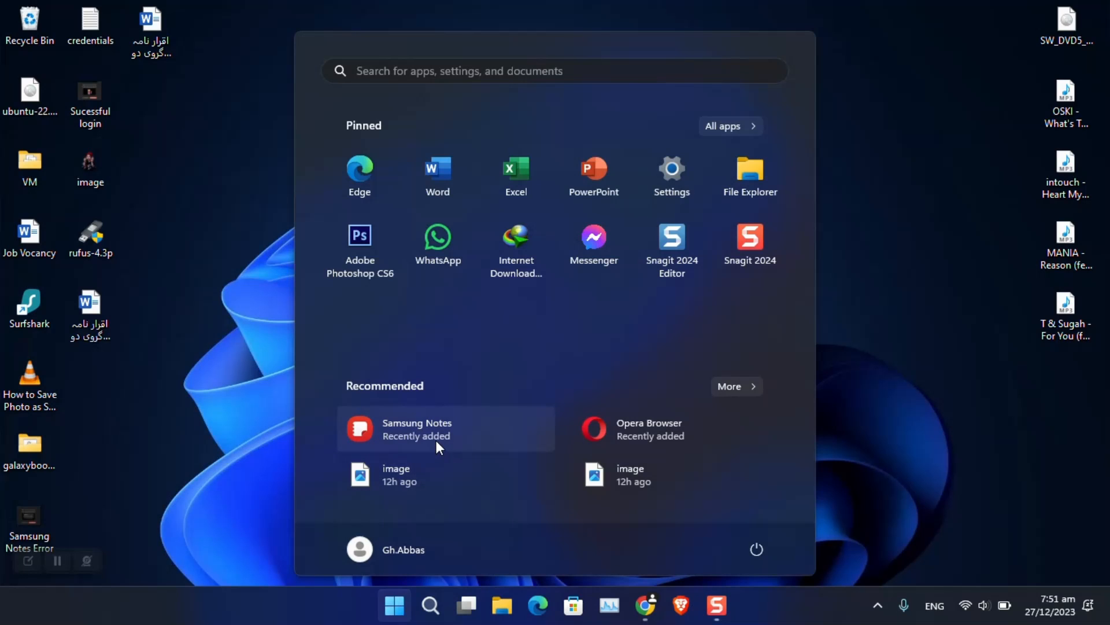
left_click(417, 429)
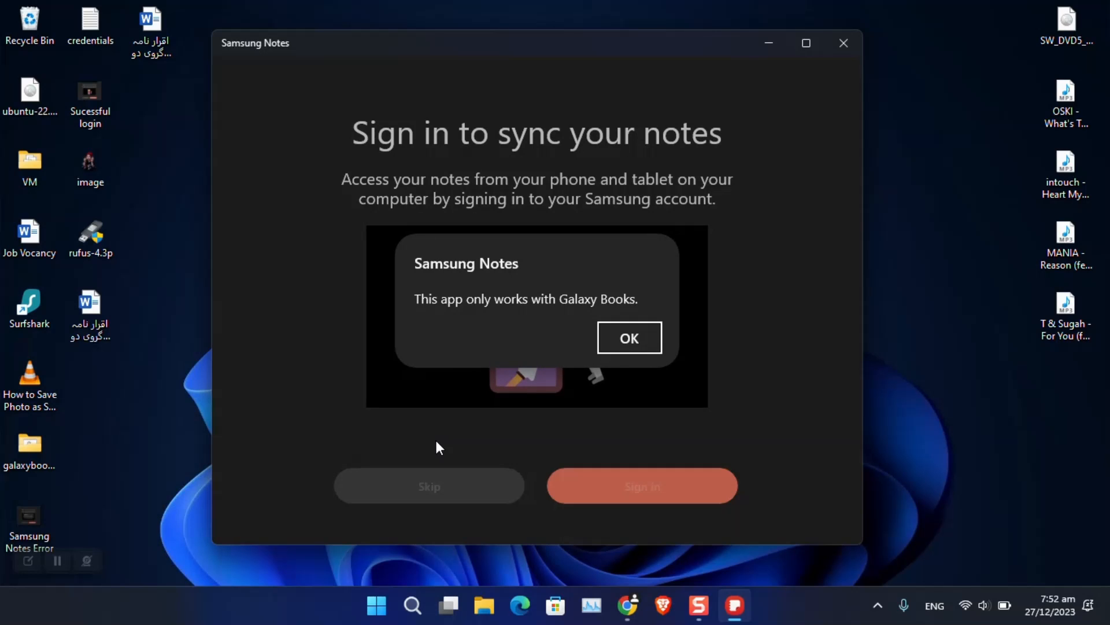
left_click(629, 337)
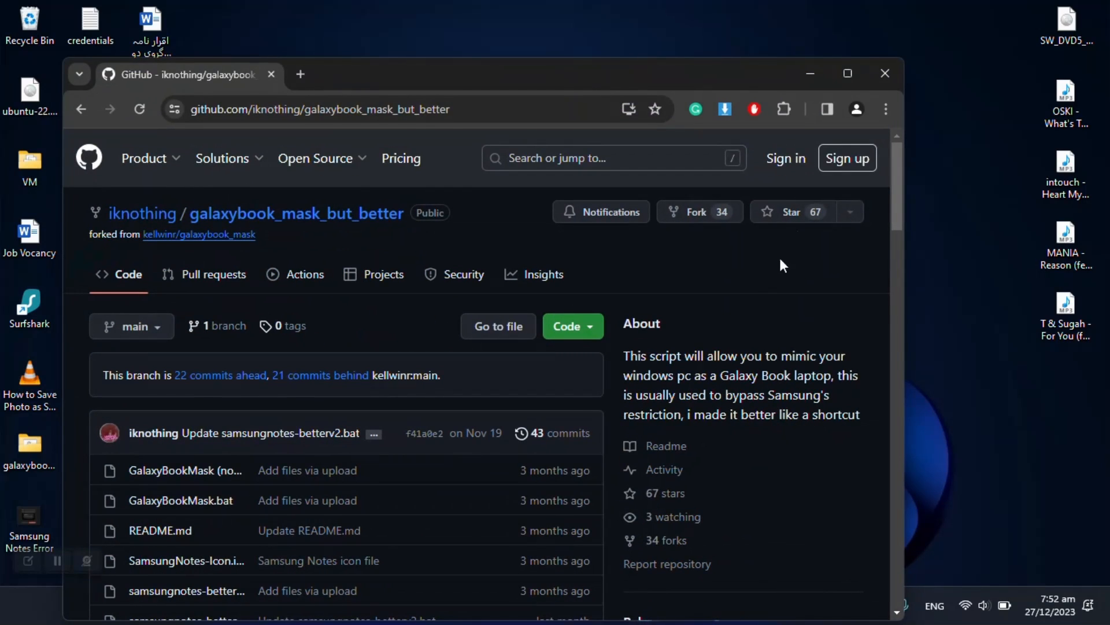
Maximise the repository page and download it as a ZIP, confirming the duplicate-download dialog.
left_click(847, 73)
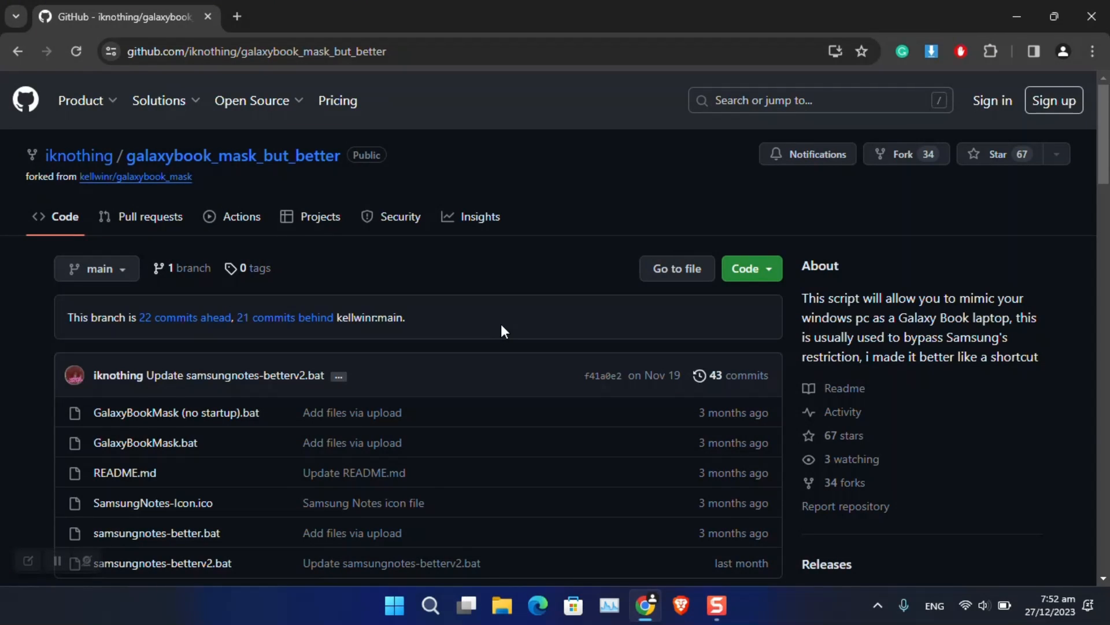
mouse_move(496, 331)
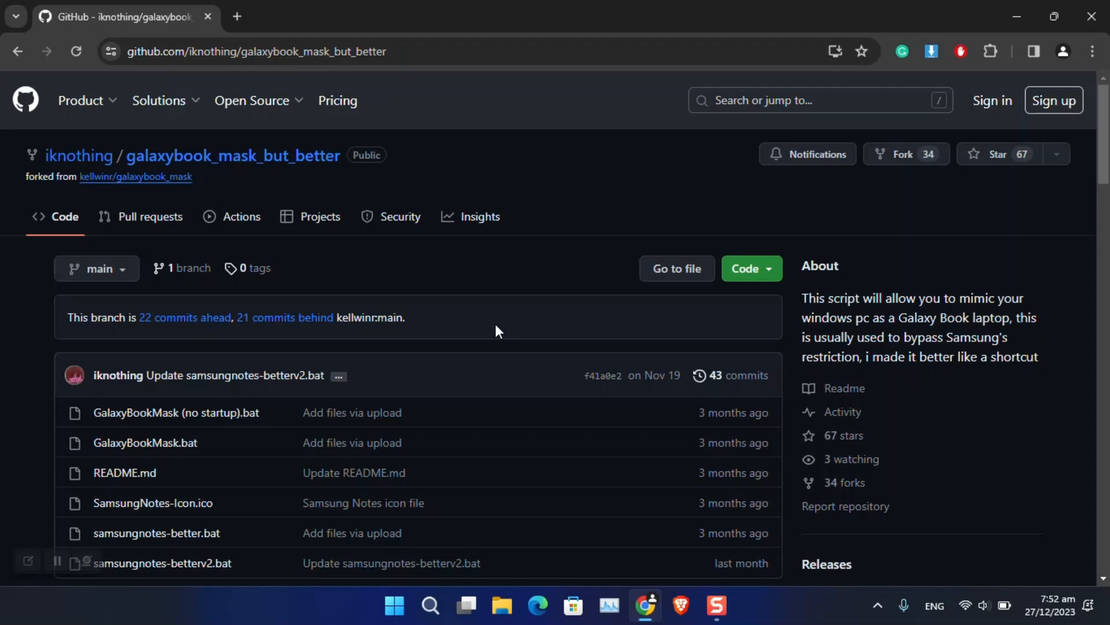
mouse_move(495, 325)
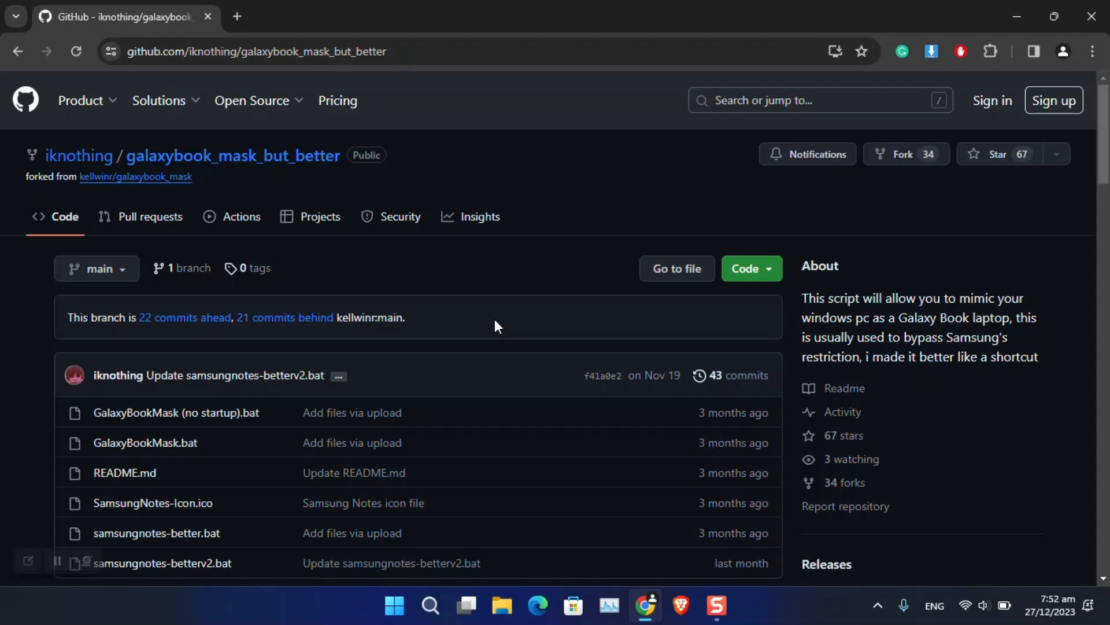
mouse_move(266, 172)
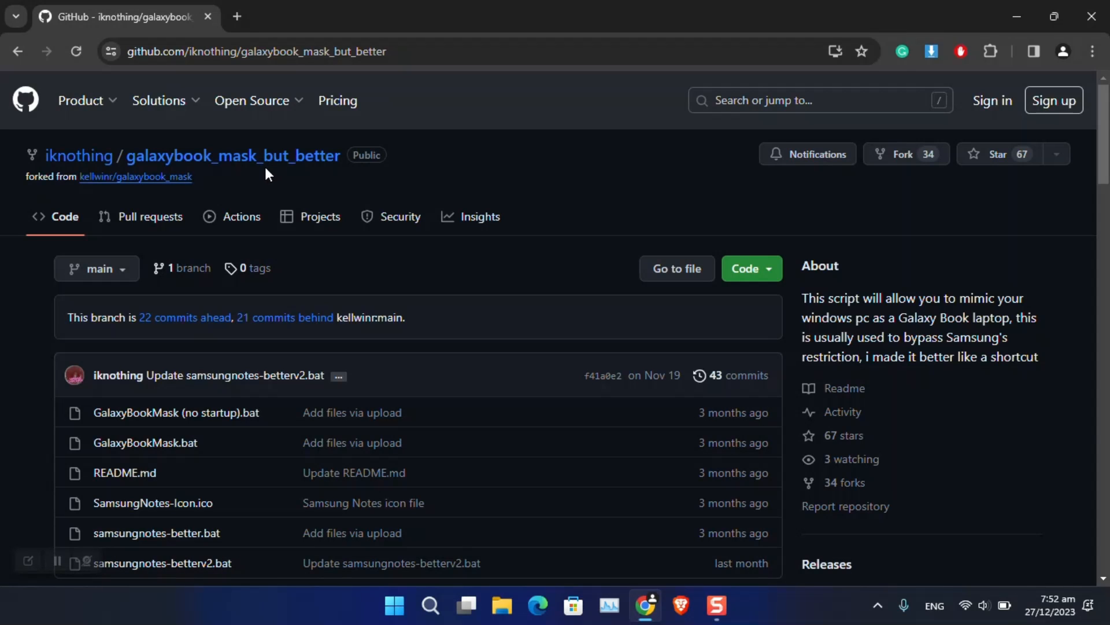
scroll("down", 3)
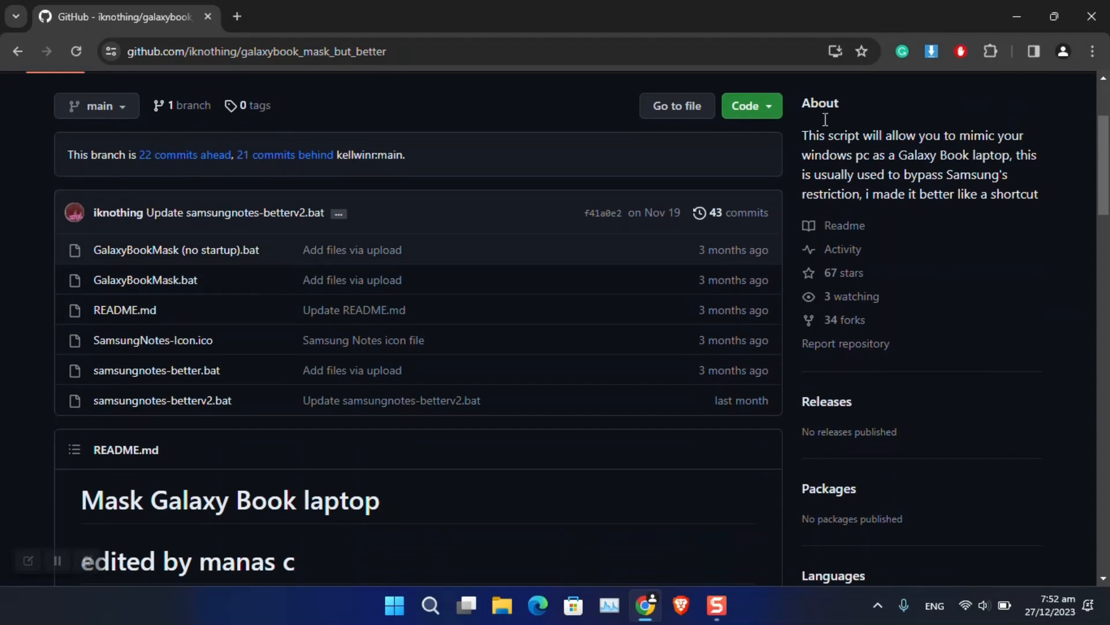
left_click(751, 106)
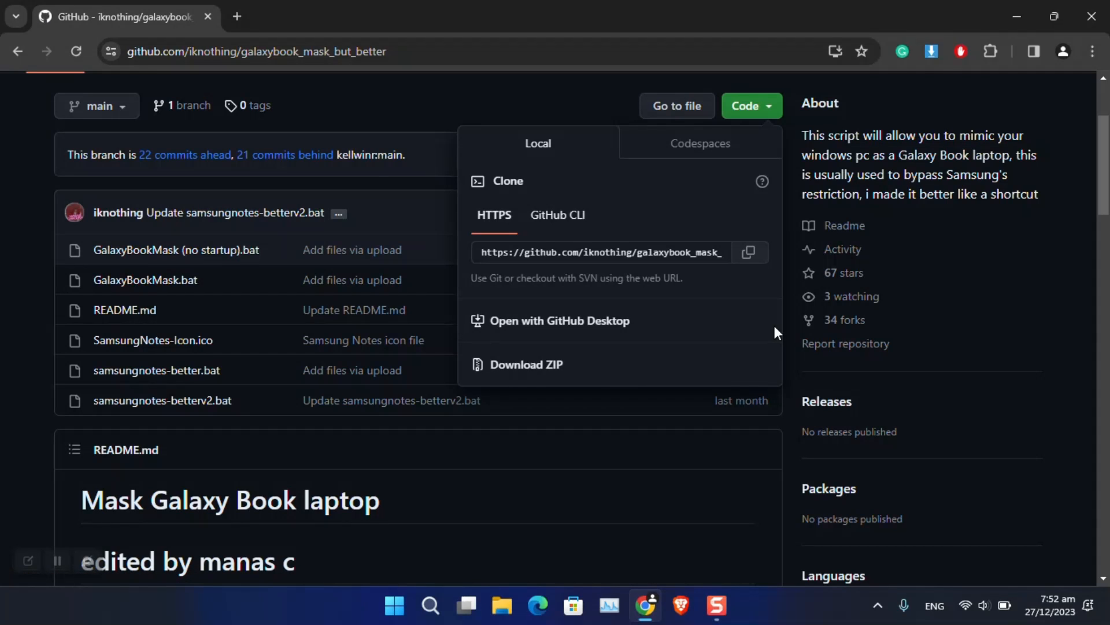
left_click(527, 364)
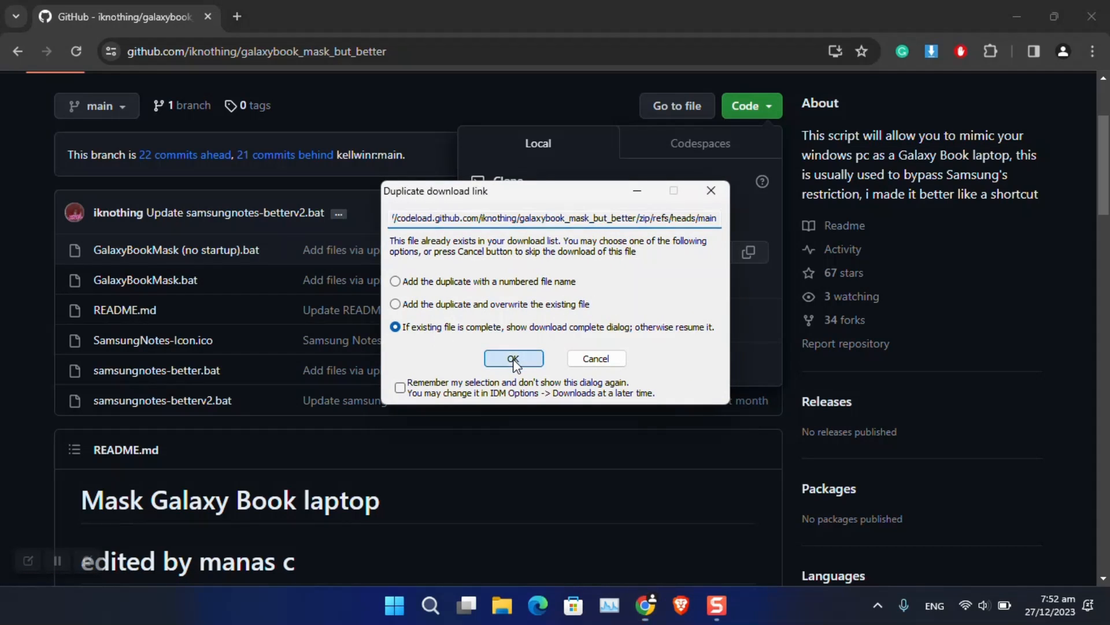
left_click(513, 358)
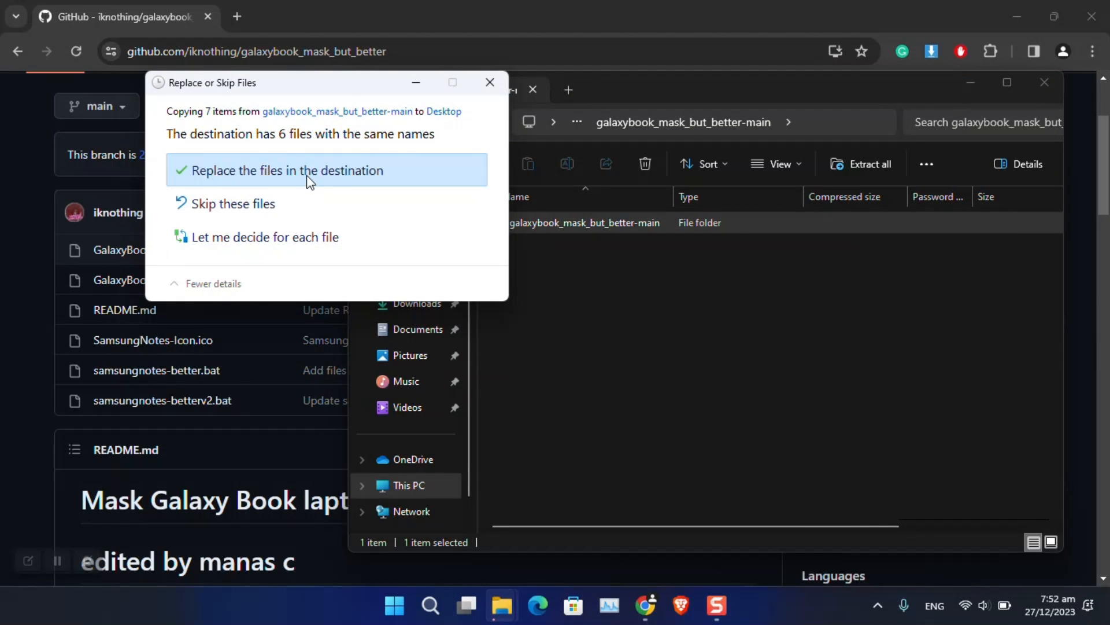
Replace the same-named Desktop files, then open the galaxybook_mask_but_better-main folder on the Desktop.
left_click(306, 170)
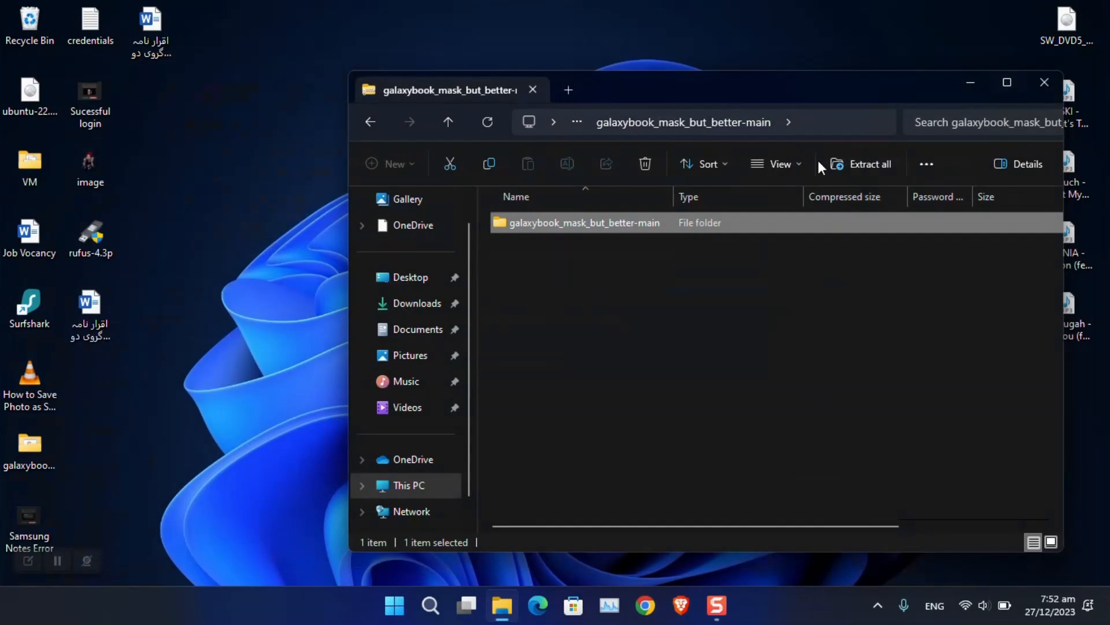
left_click(410, 277)
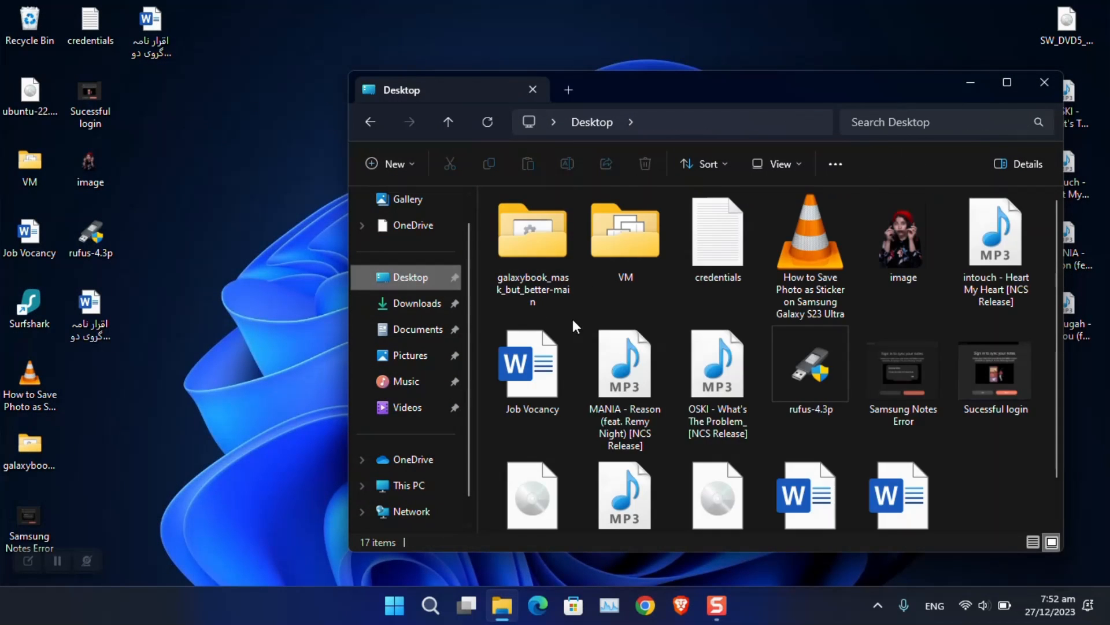
left_click(534, 234)
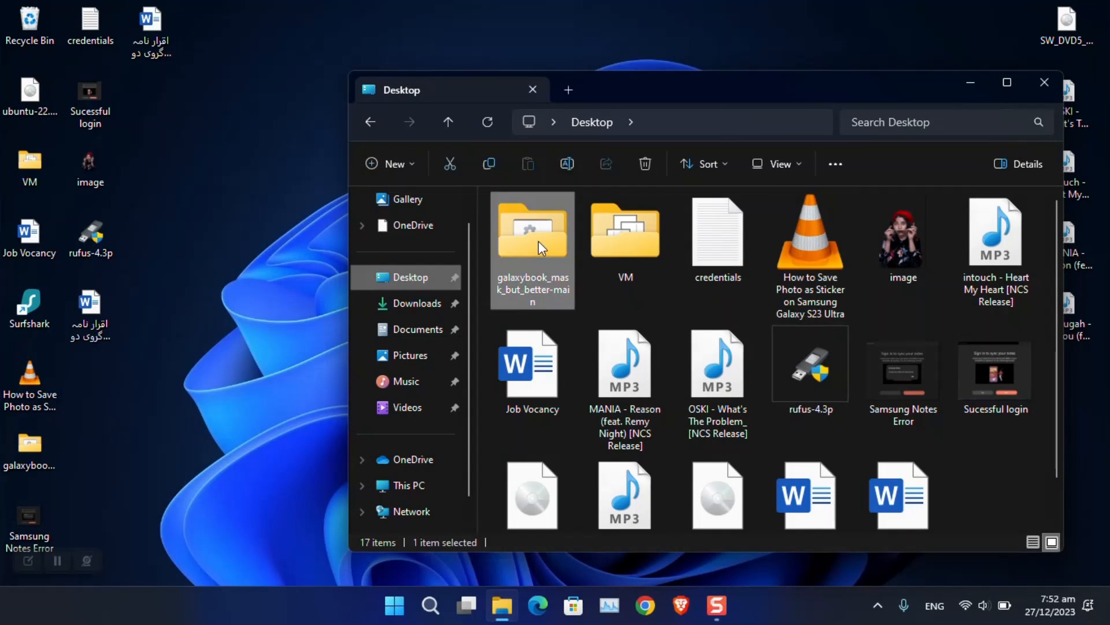
double_click(532, 230)
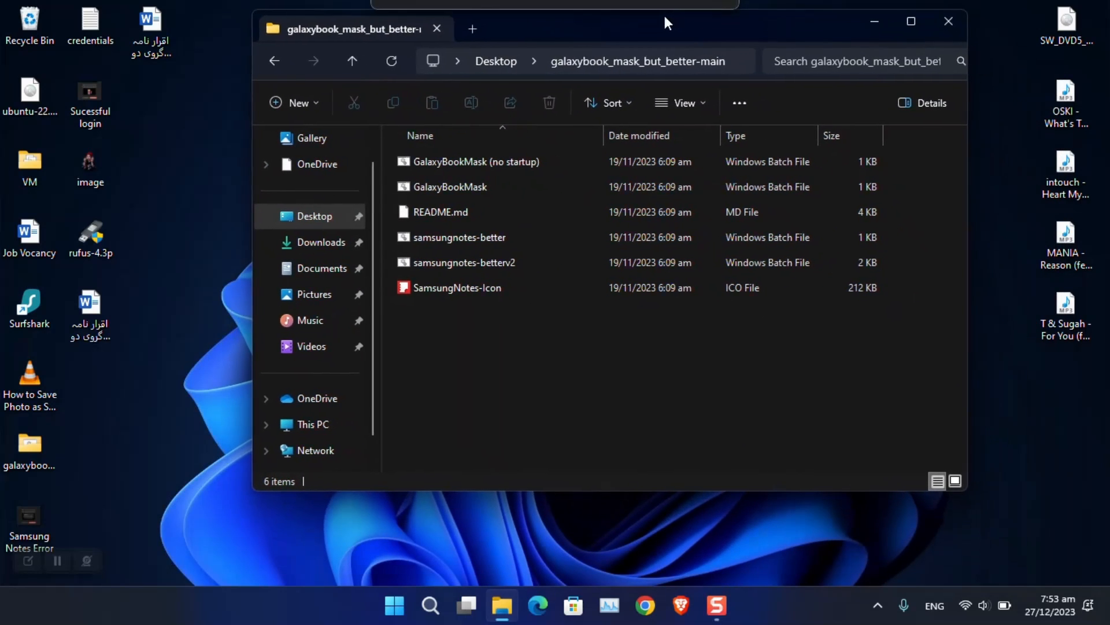
mouse_move(486, 272)
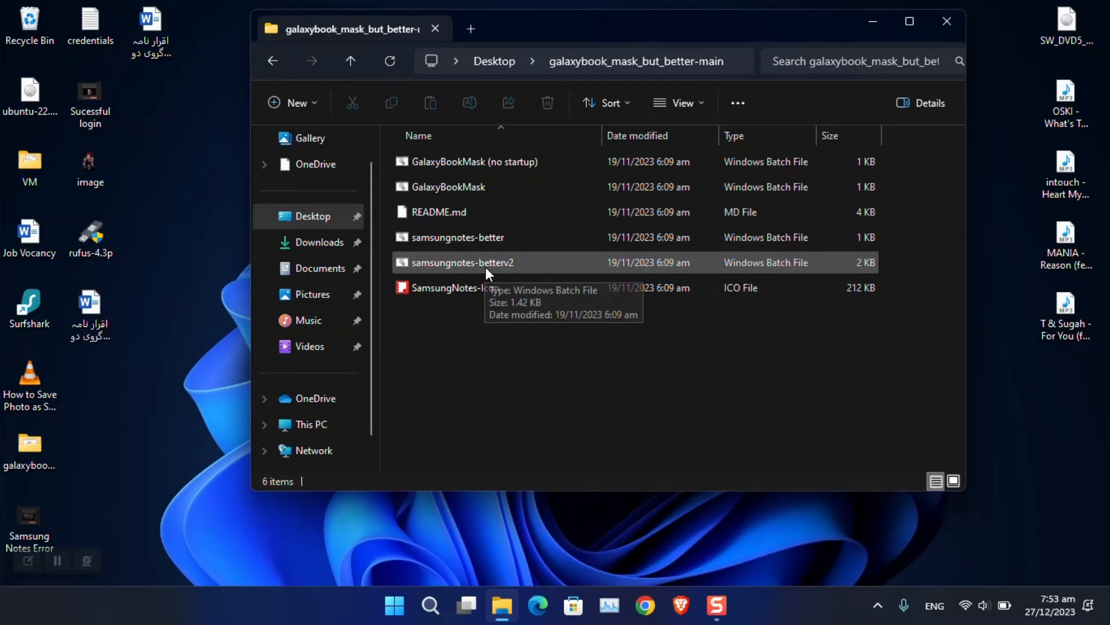
mouse_move(516, 269)
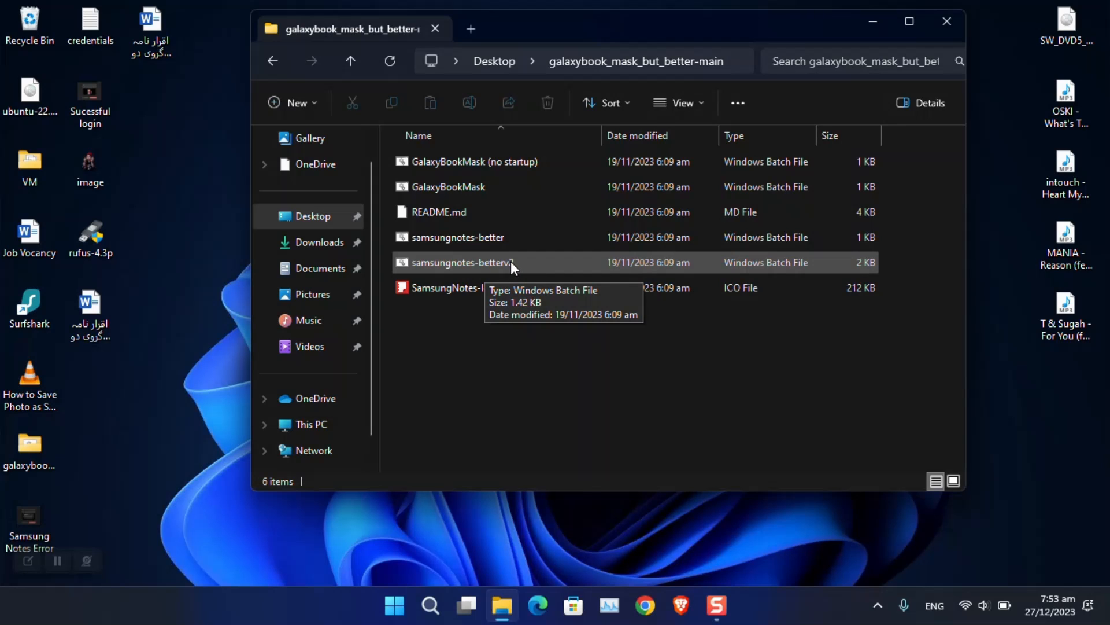
Run the samsungnotes-betterv2 script from its context menu and answer the run-in-background prompt.
right_click(460, 262)
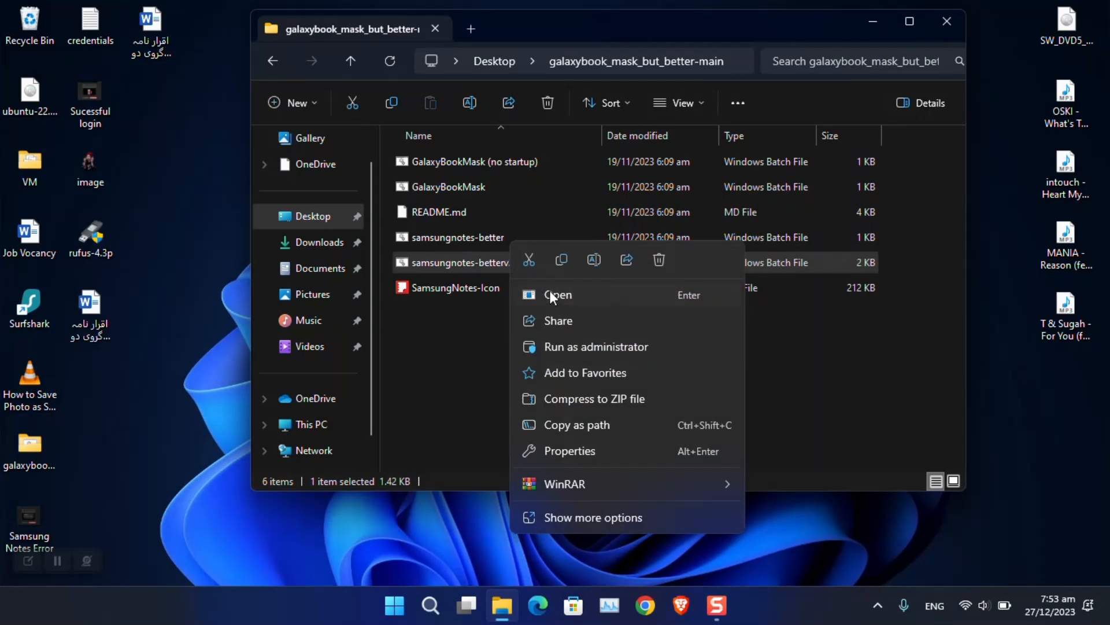
left_click(557, 295)
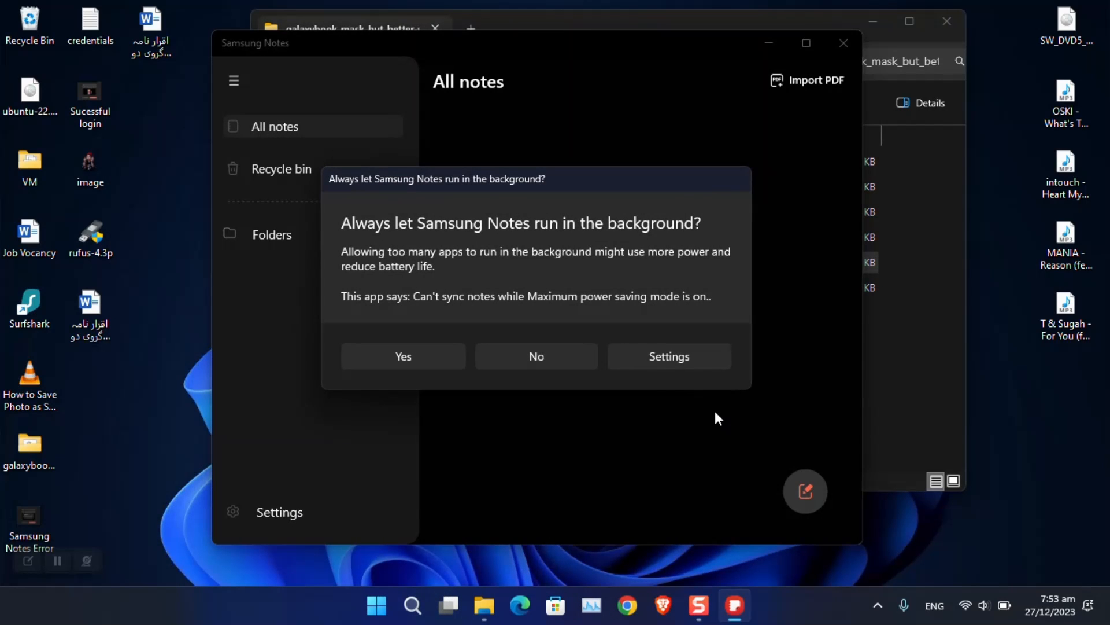
left_click(536, 356)
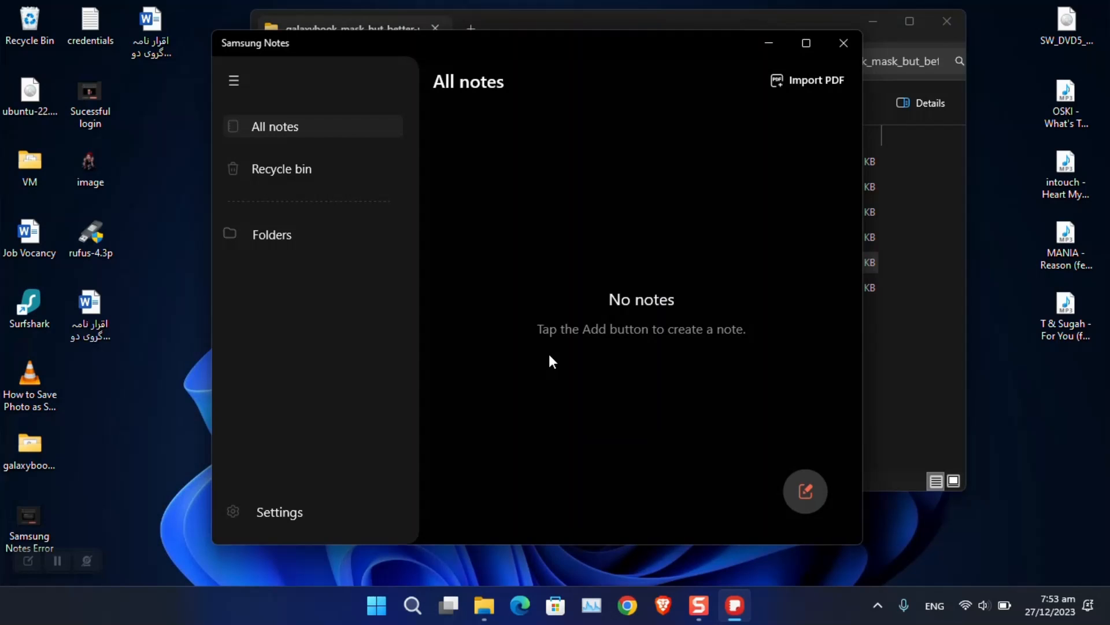
mouse_move(857, 126)
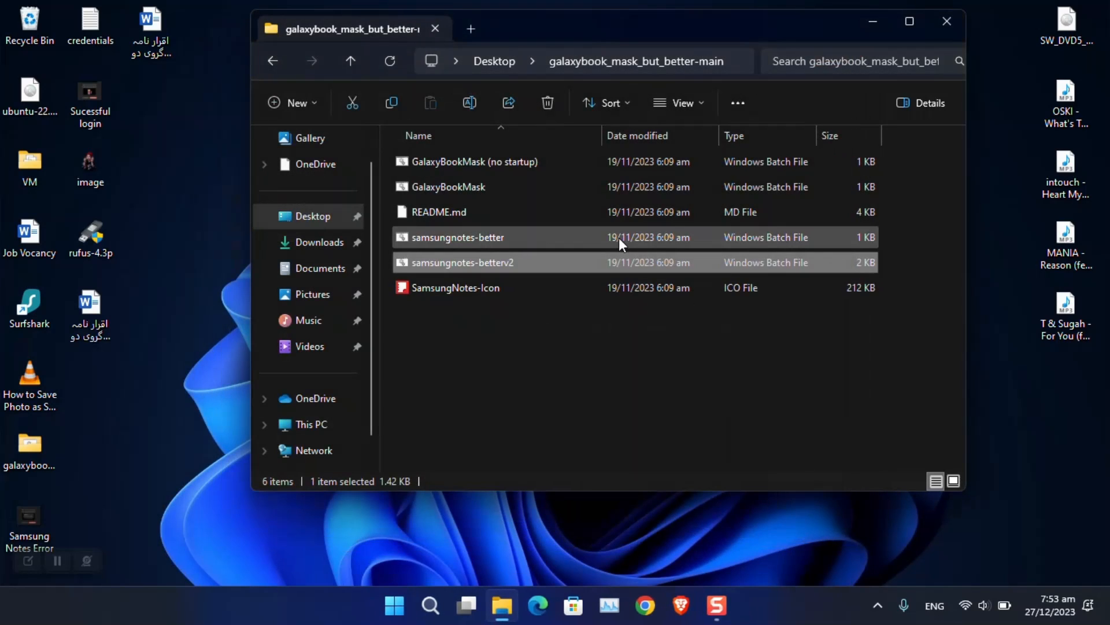
Launch Samsung Notes directly from Start again and dismiss the Galaxy Books-only message.
left_click(394, 605)
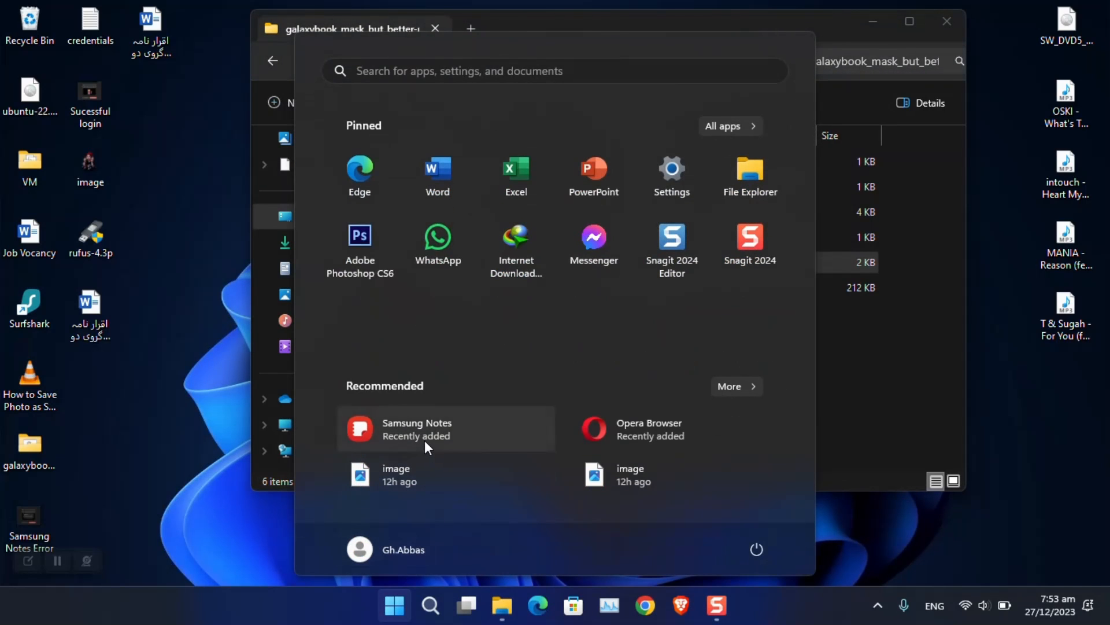
left_click(416, 428)
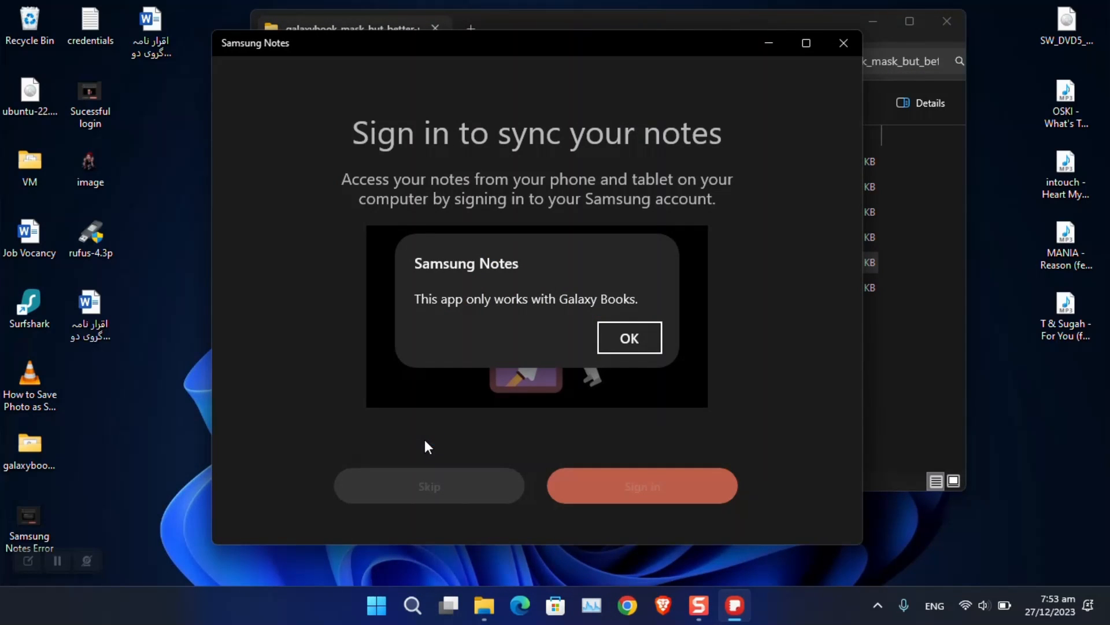
left_click(630, 337)
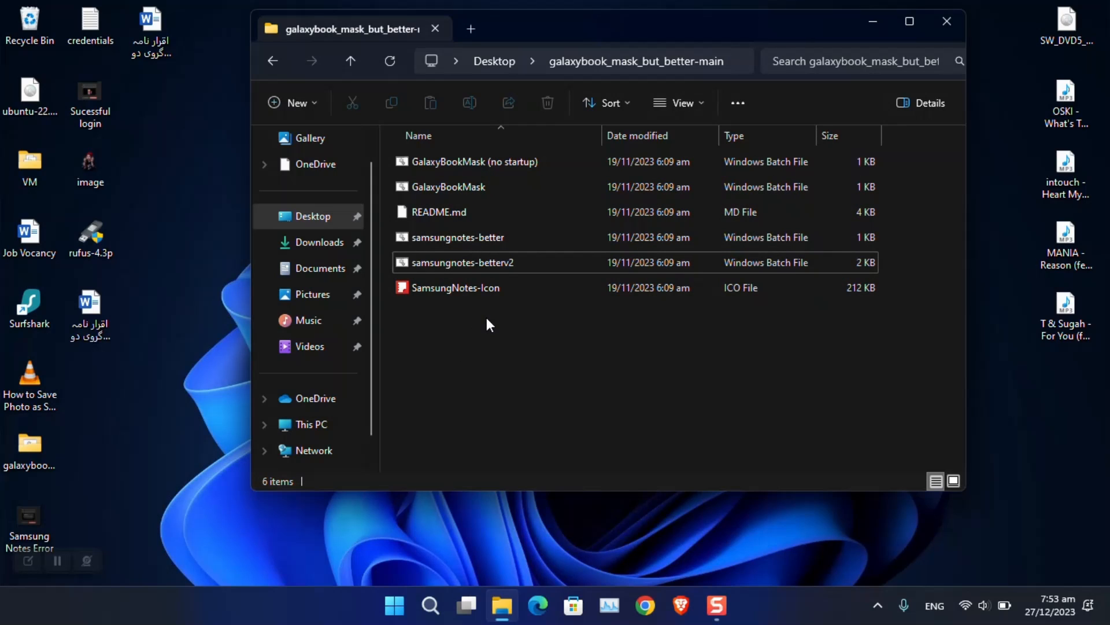
Create a shortcut to samsungnotes-betterv2.bat and drag it out onto the desktop among the other icons.
left_click(455, 287)
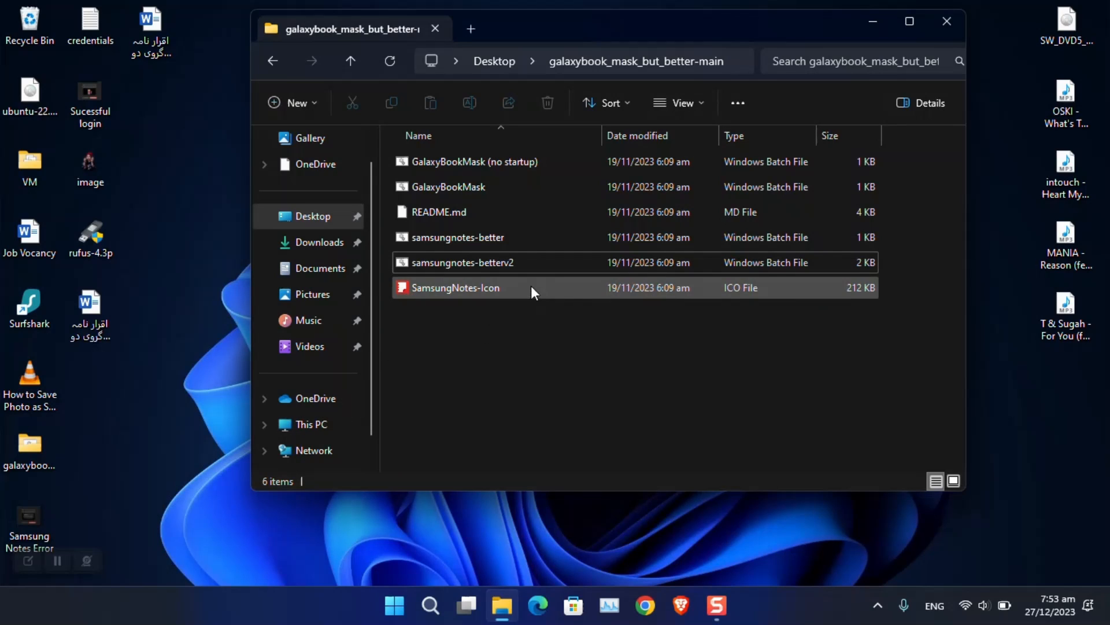
right_click(463, 262)
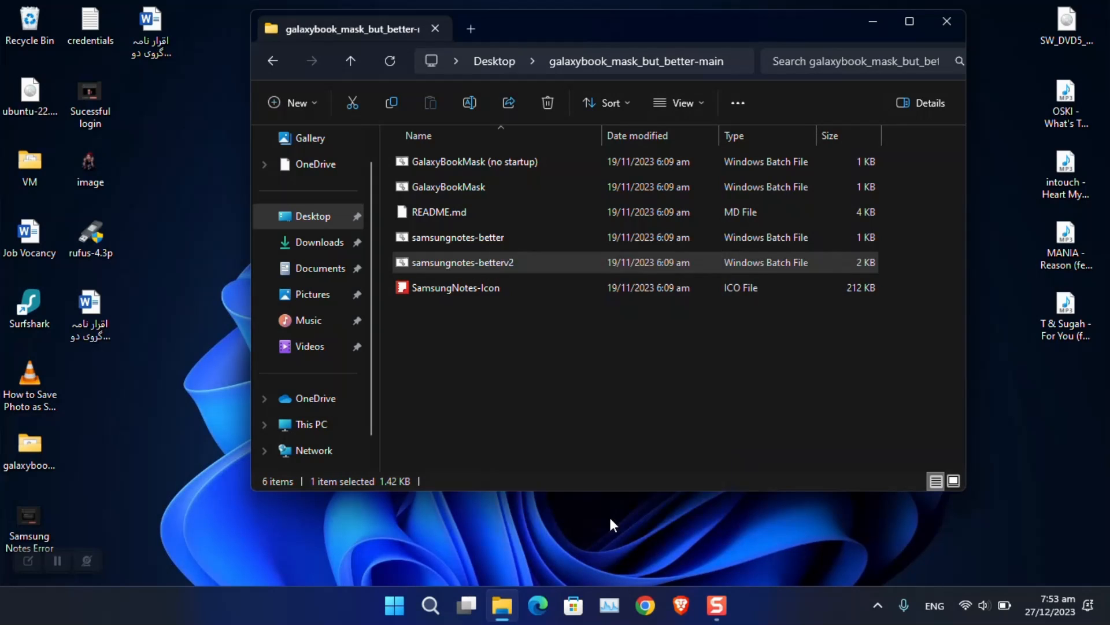
left_click(553, 513)
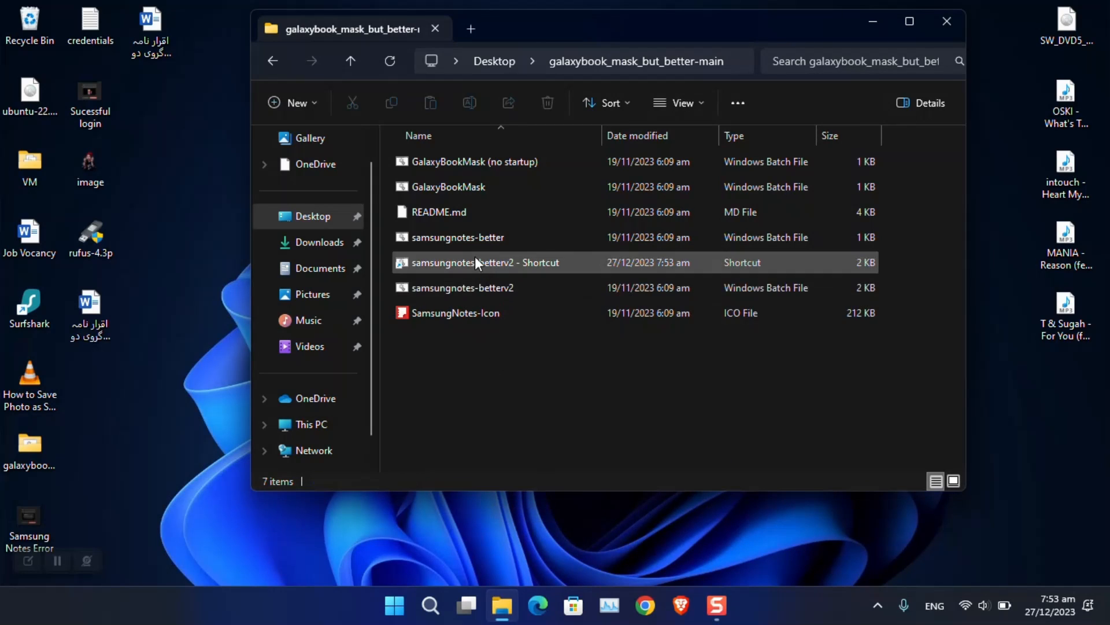
left_click_drag(478, 262, 151, 393)
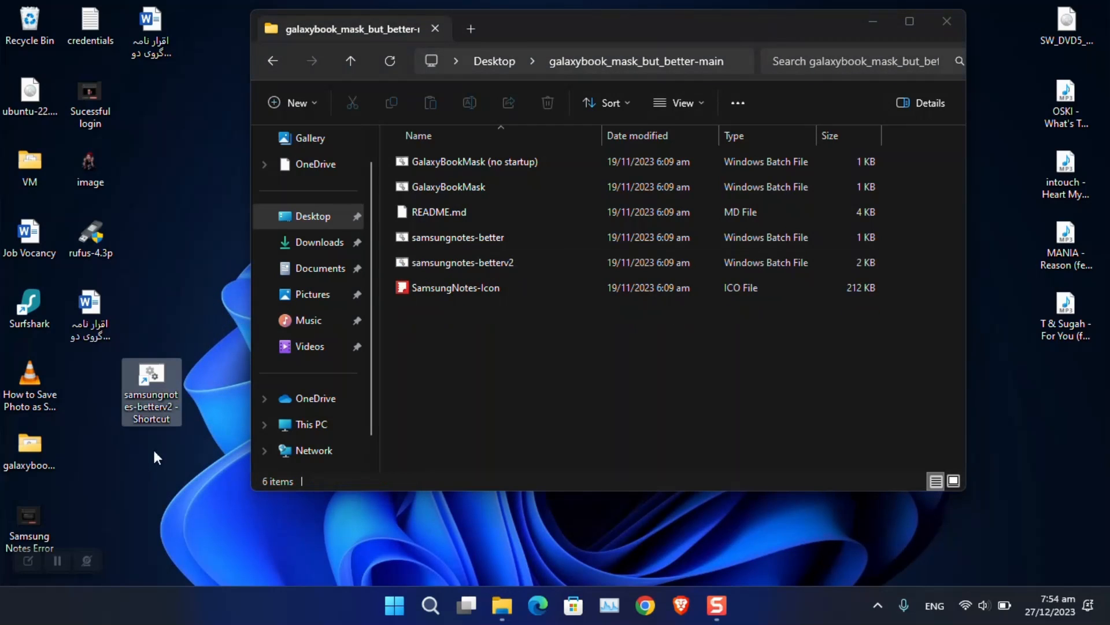
left_click_drag(151, 392, 91, 392)
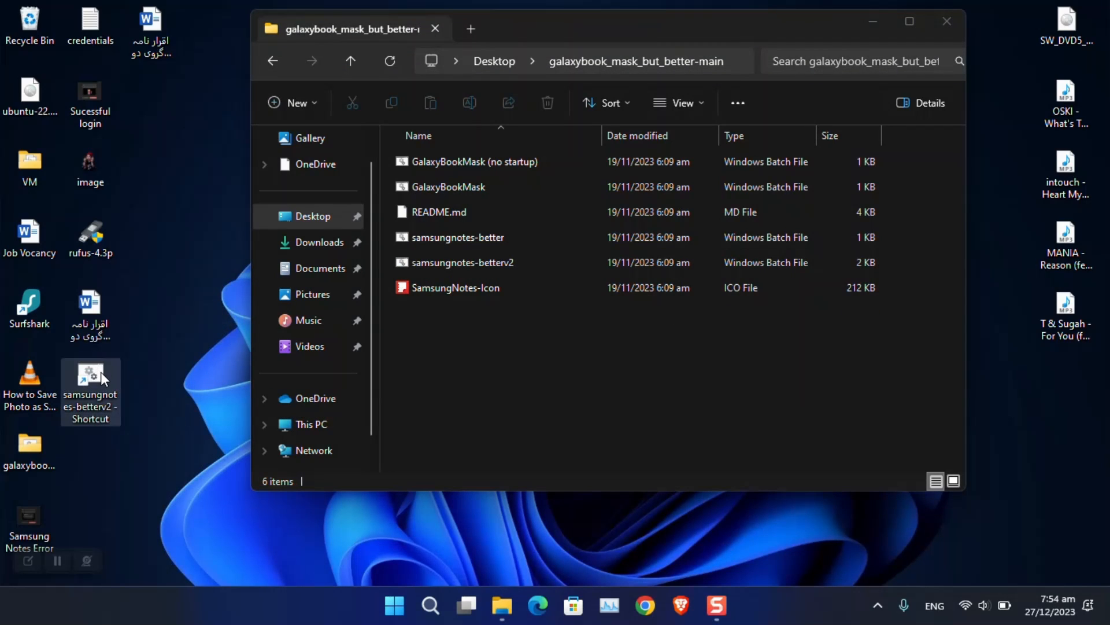
Bring up the desktop shortcut's Properties via Show more options and acknowledge the no-icons warning from Change Icon.
right_click(90, 375)
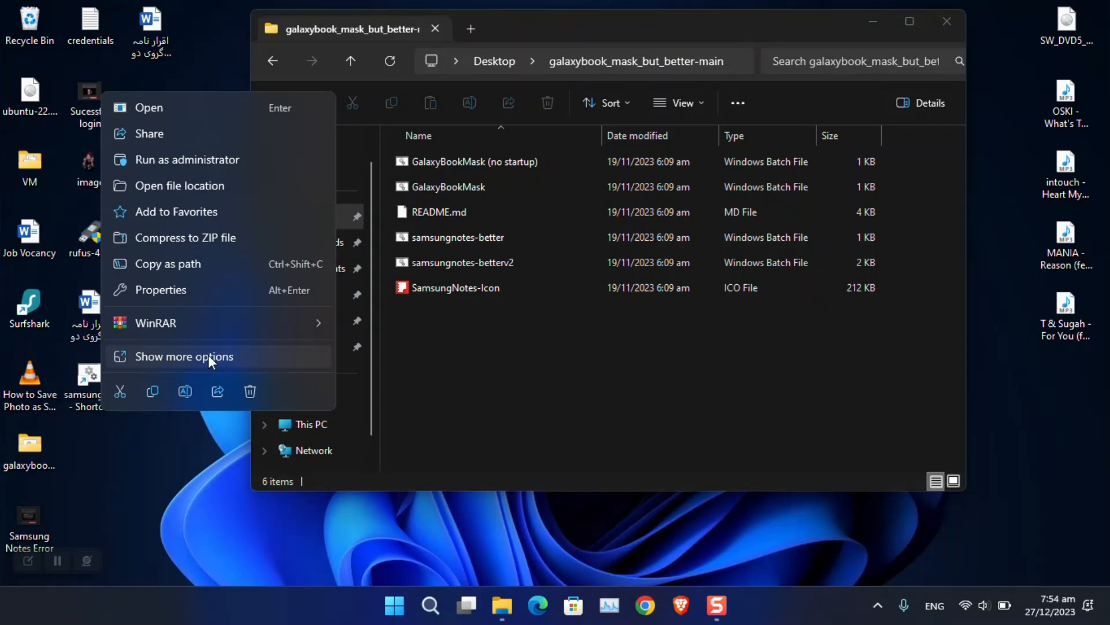
left_click(184, 357)
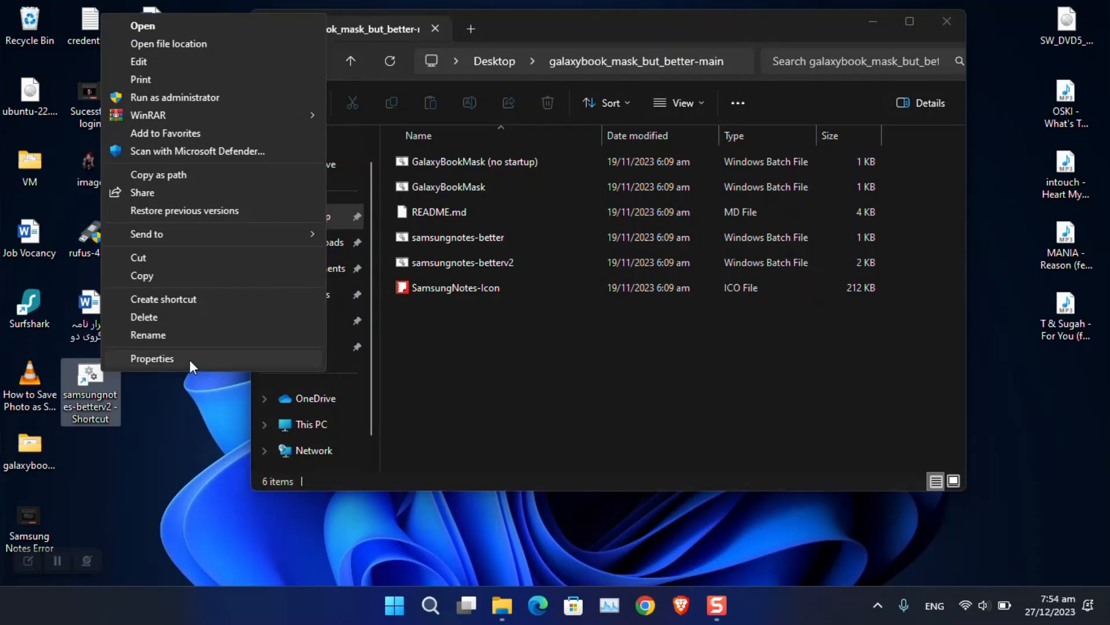
left_click(152, 358)
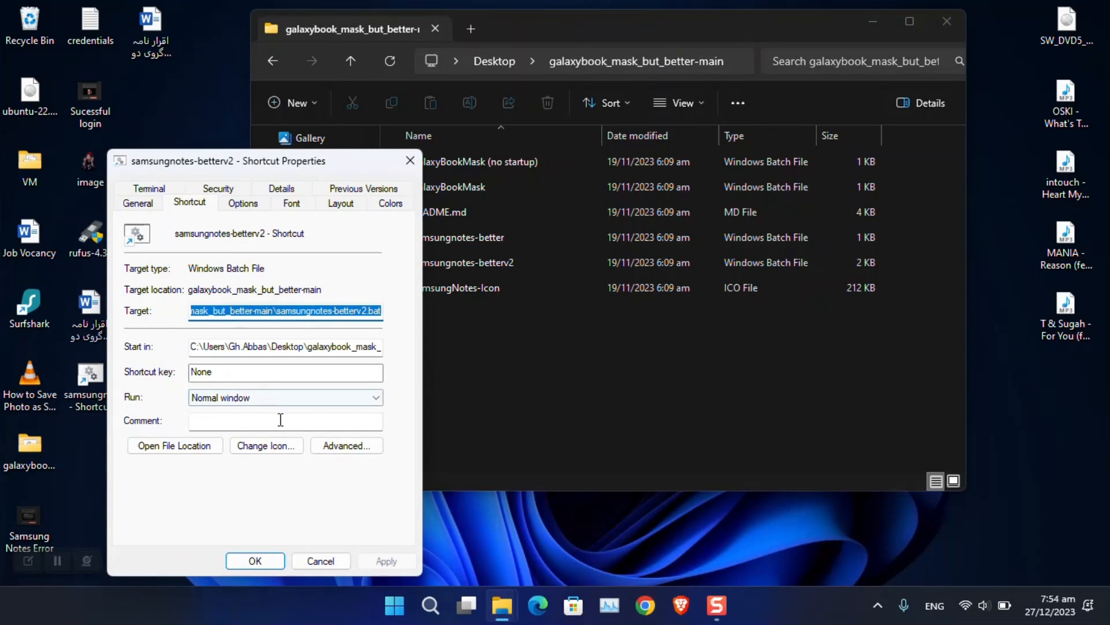
left_click(266, 445)
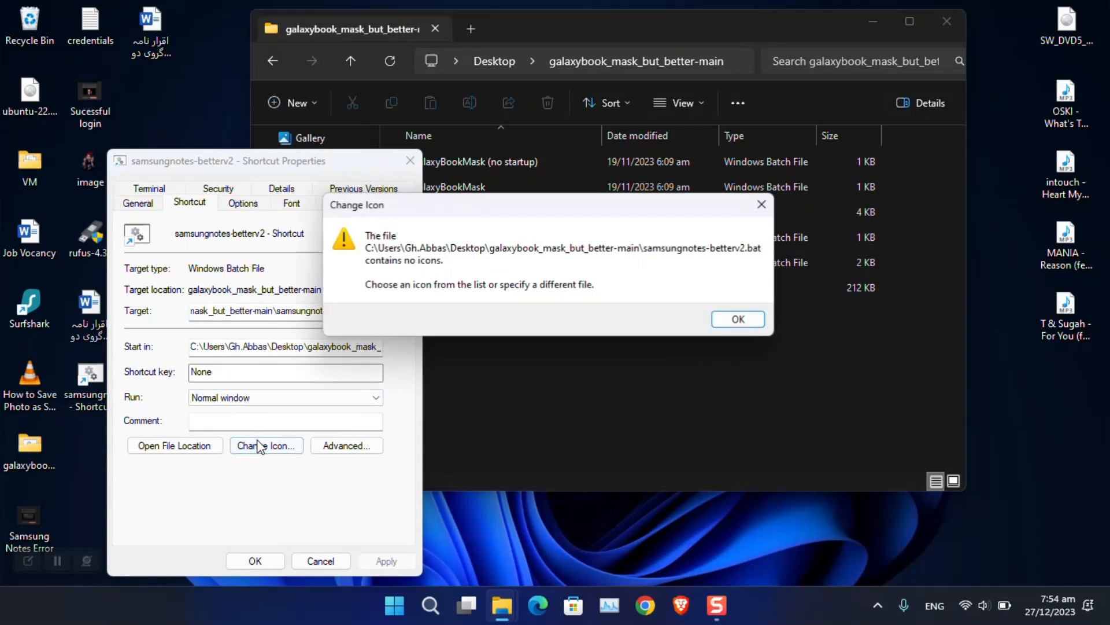
left_click(738, 319)
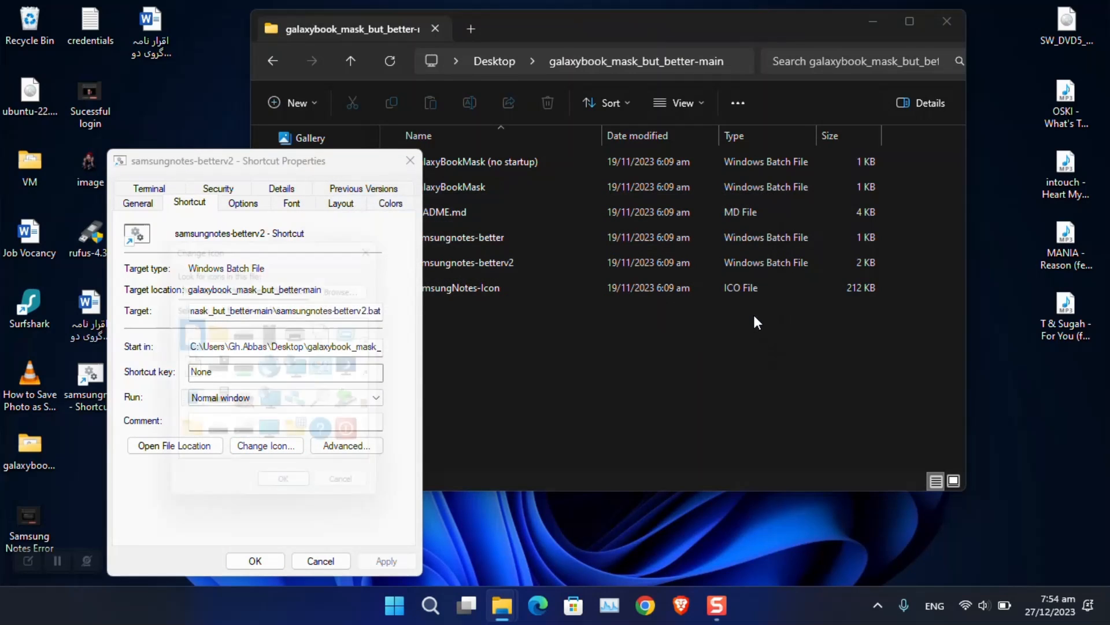
Pick a system icon from SHELL32.dll for the samsungnotes-betterv2 shortcut and confirm it.
left_click(266, 445)
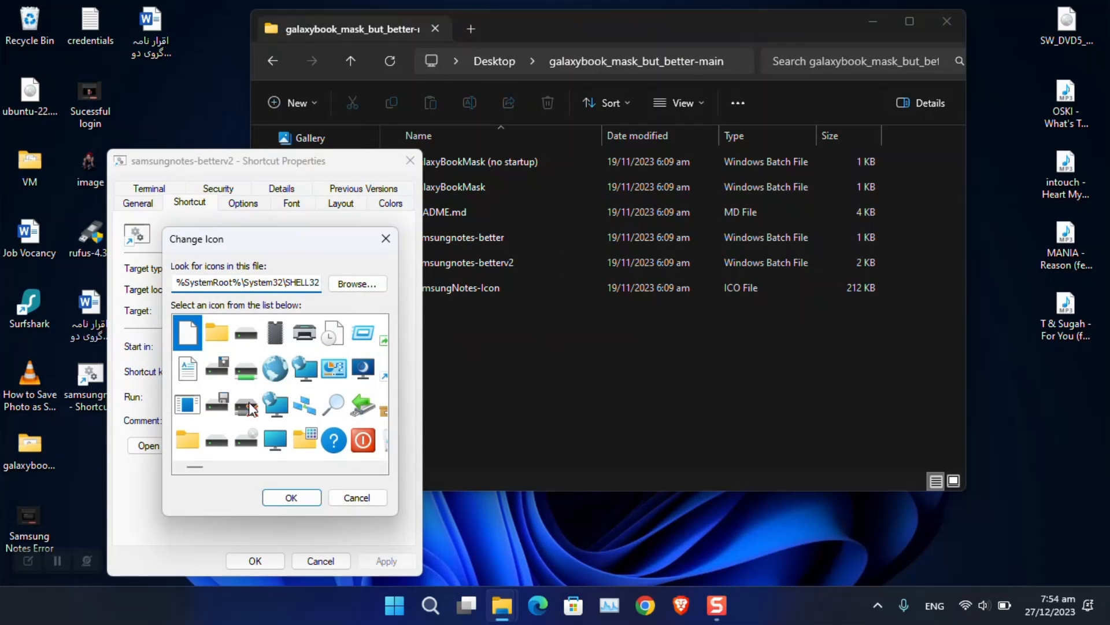
scroll("down", 3)
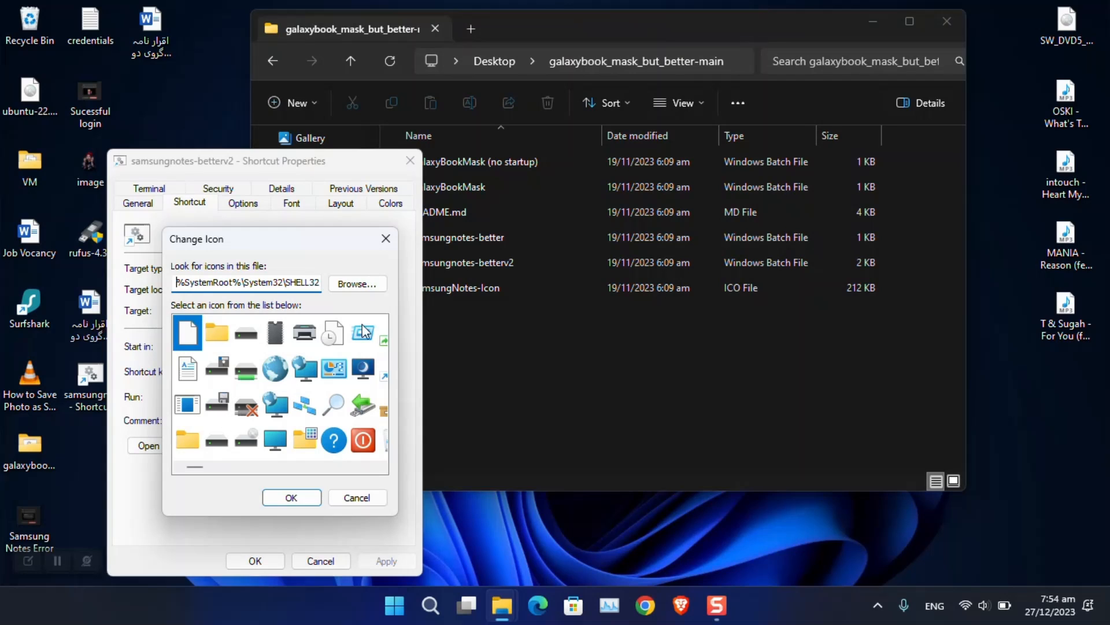
left_click(357, 284)
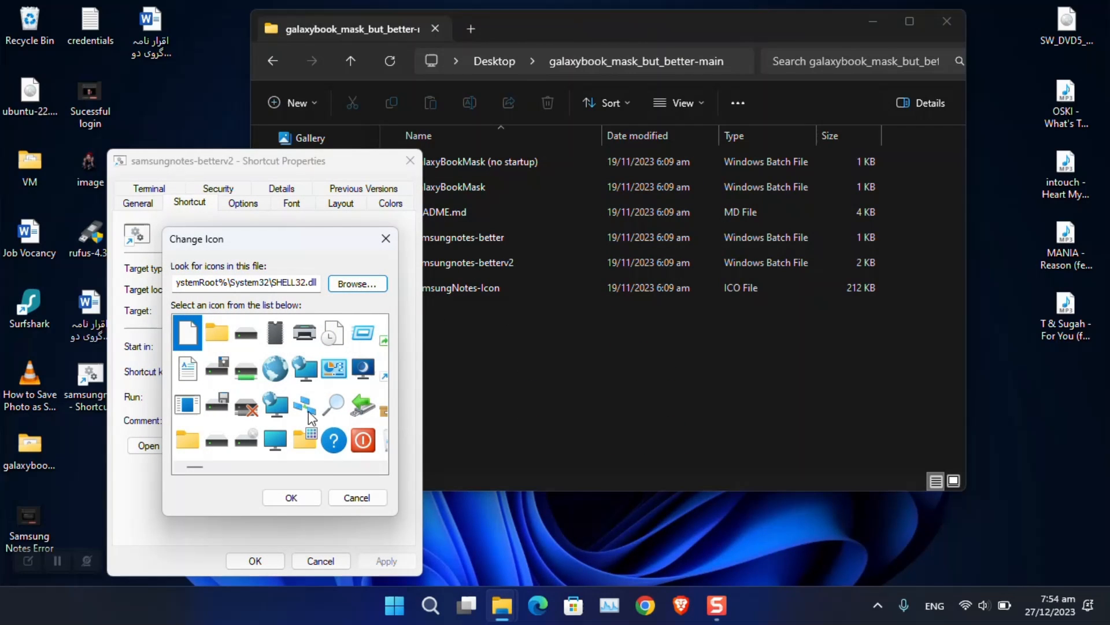
left_click(276, 404)
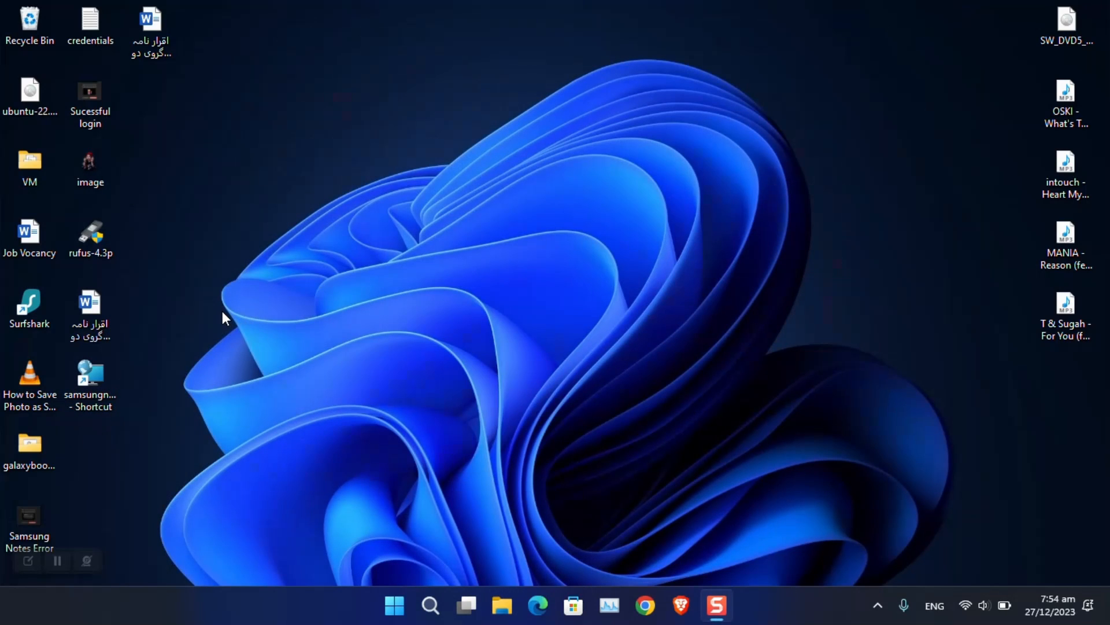
Launch Samsung Notes through the desktop shortcut, decline background running, and close the app.
left_click(90, 380)
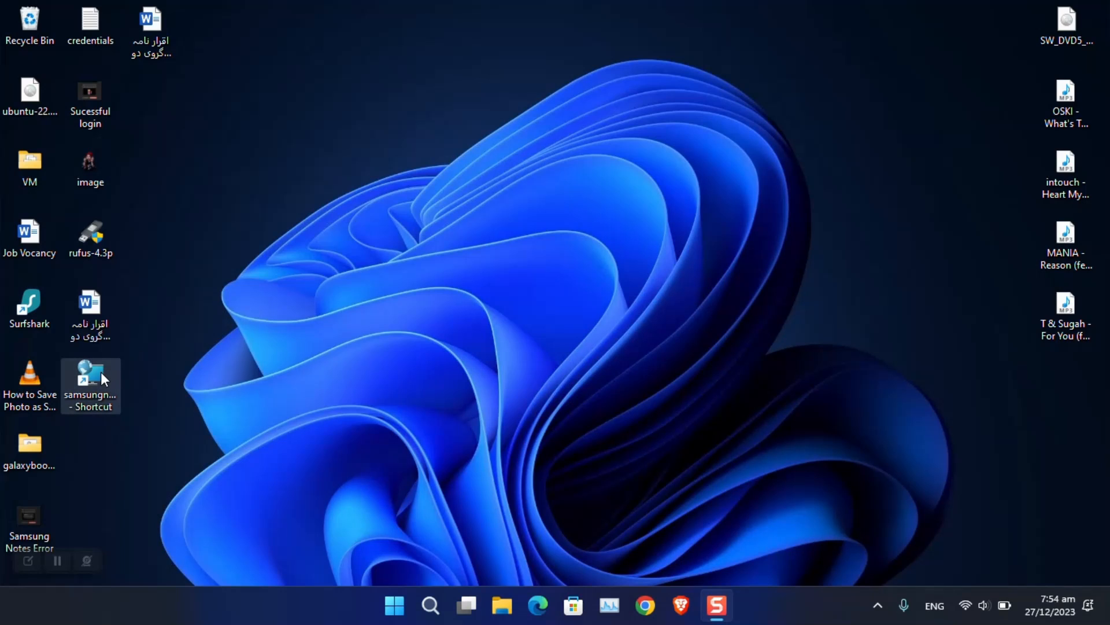
double_click(91, 377)
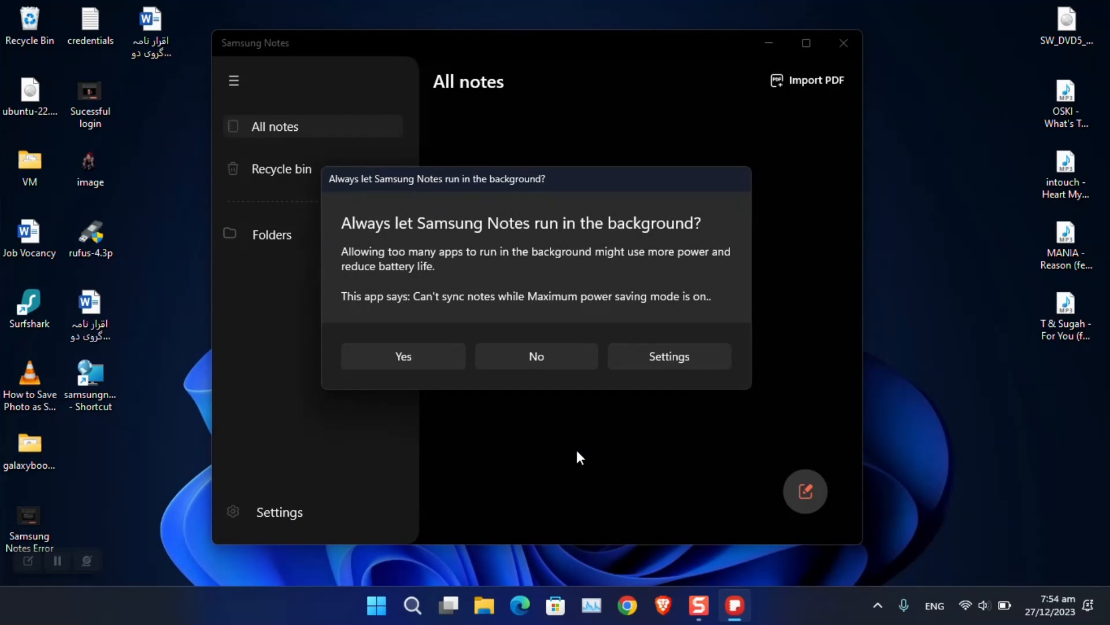
mouse_move(530, 364)
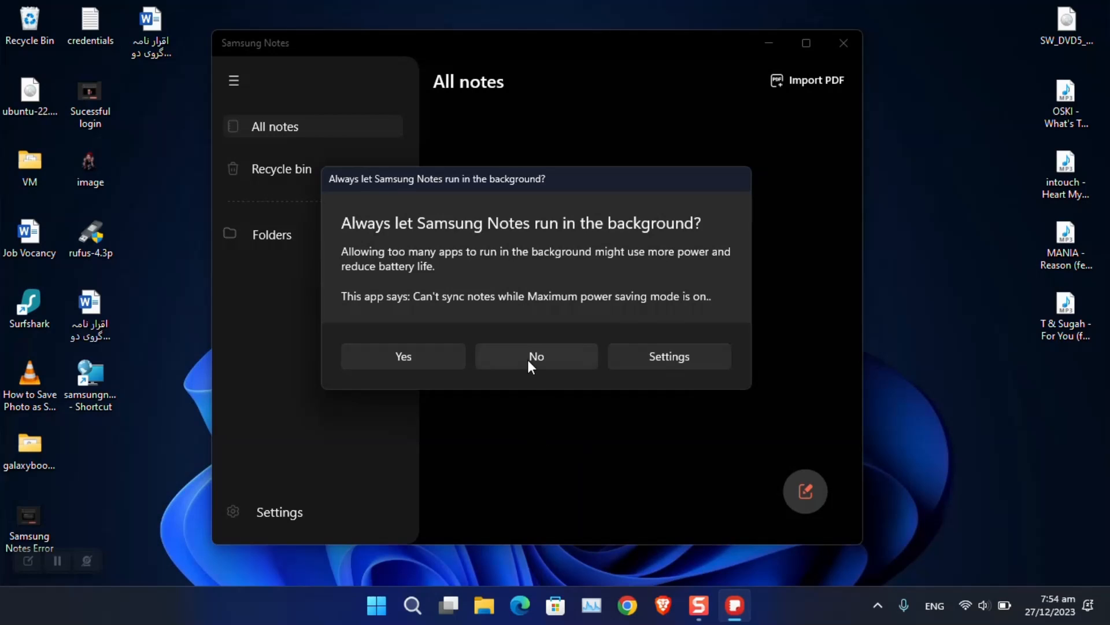
left_click(537, 356)
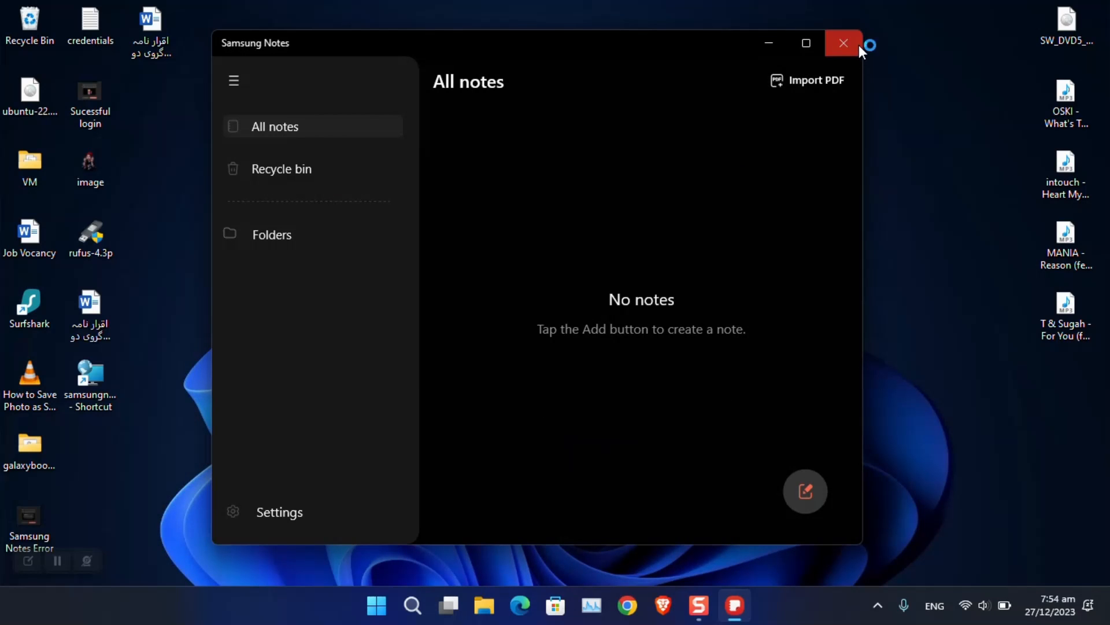
left_click(844, 43)
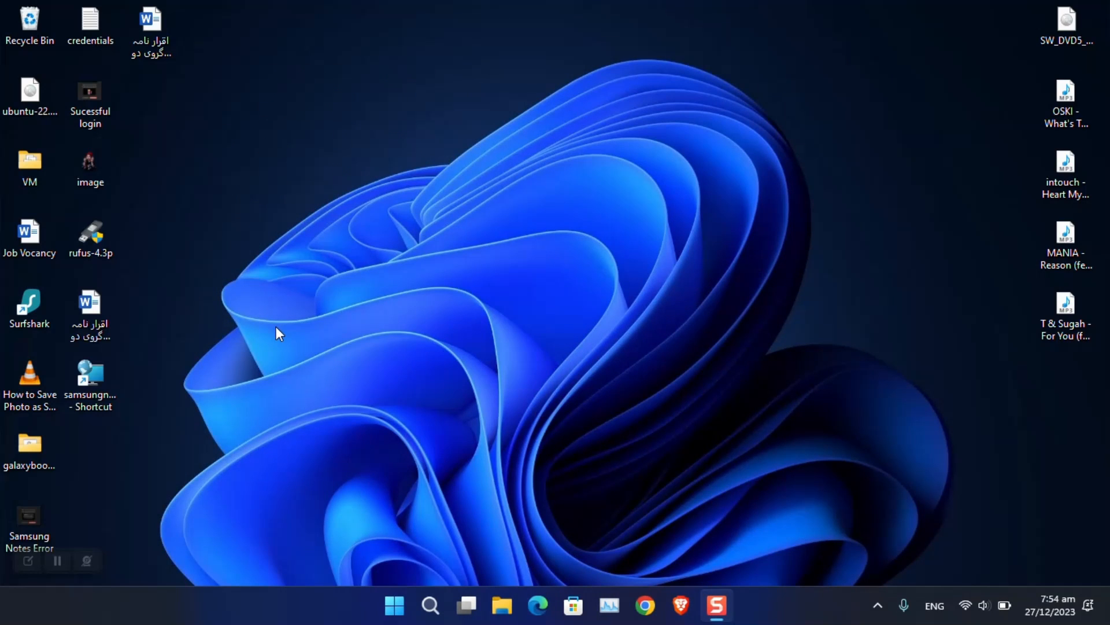